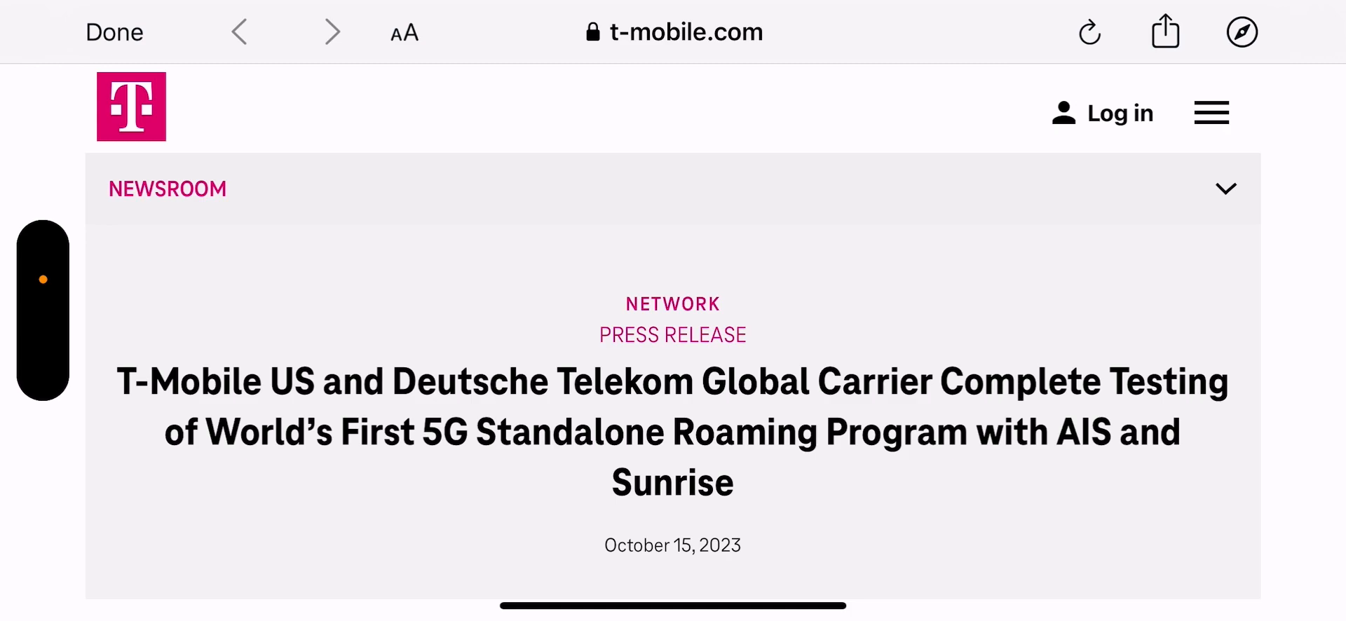
pyautogui.scroll(-3)
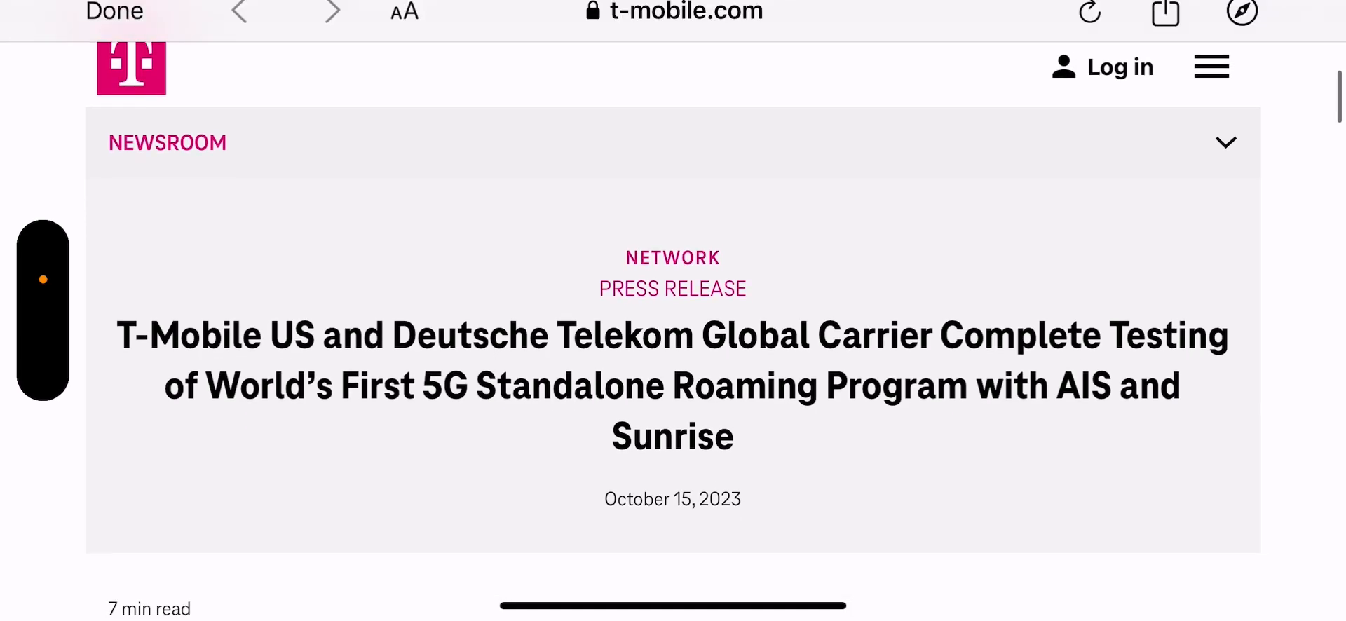